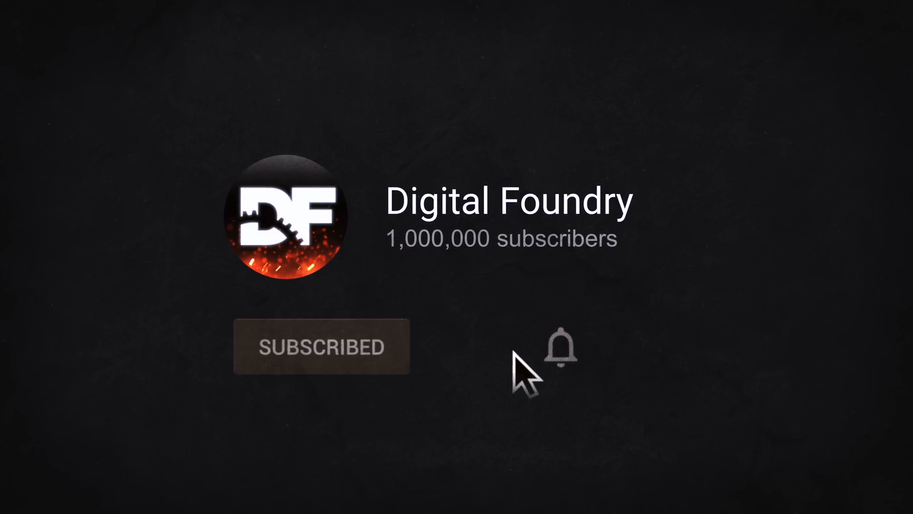
# Step: Switch on the notification bell beside the subscribed Digital Foundry channel
pyautogui.click(561, 354)
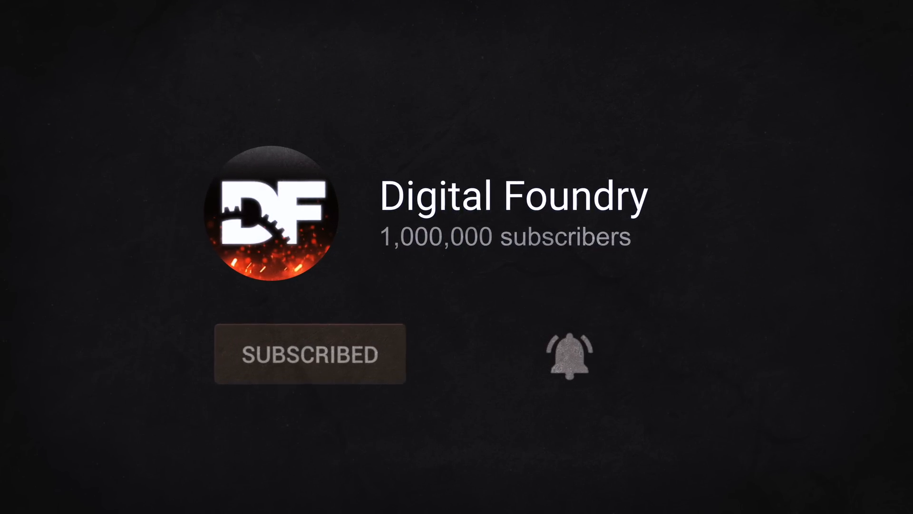